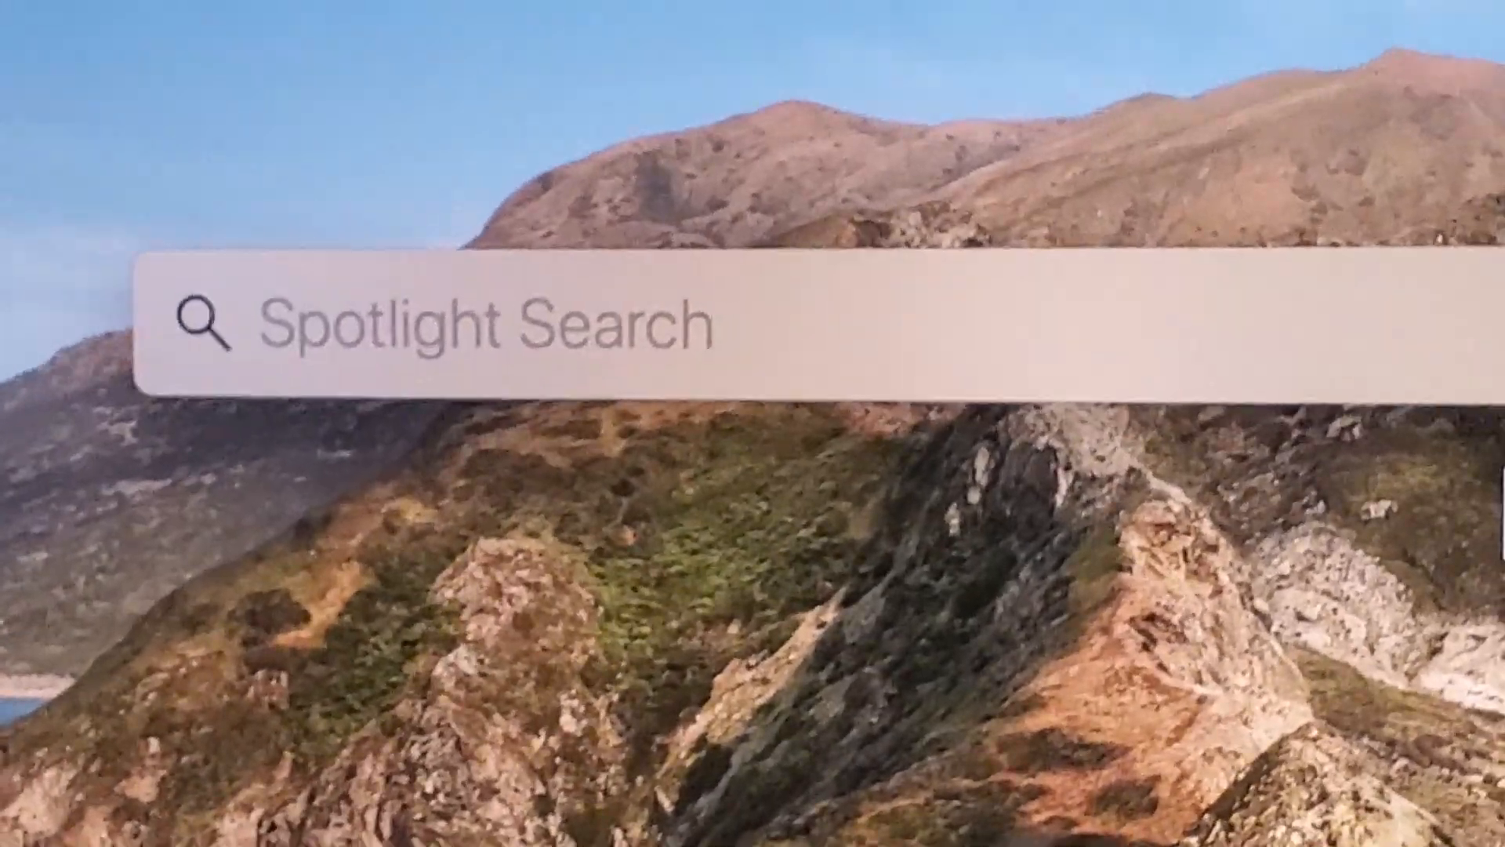
Search Spotlight for 'QuickTime Player' to launch it.
text(quickTime Player)
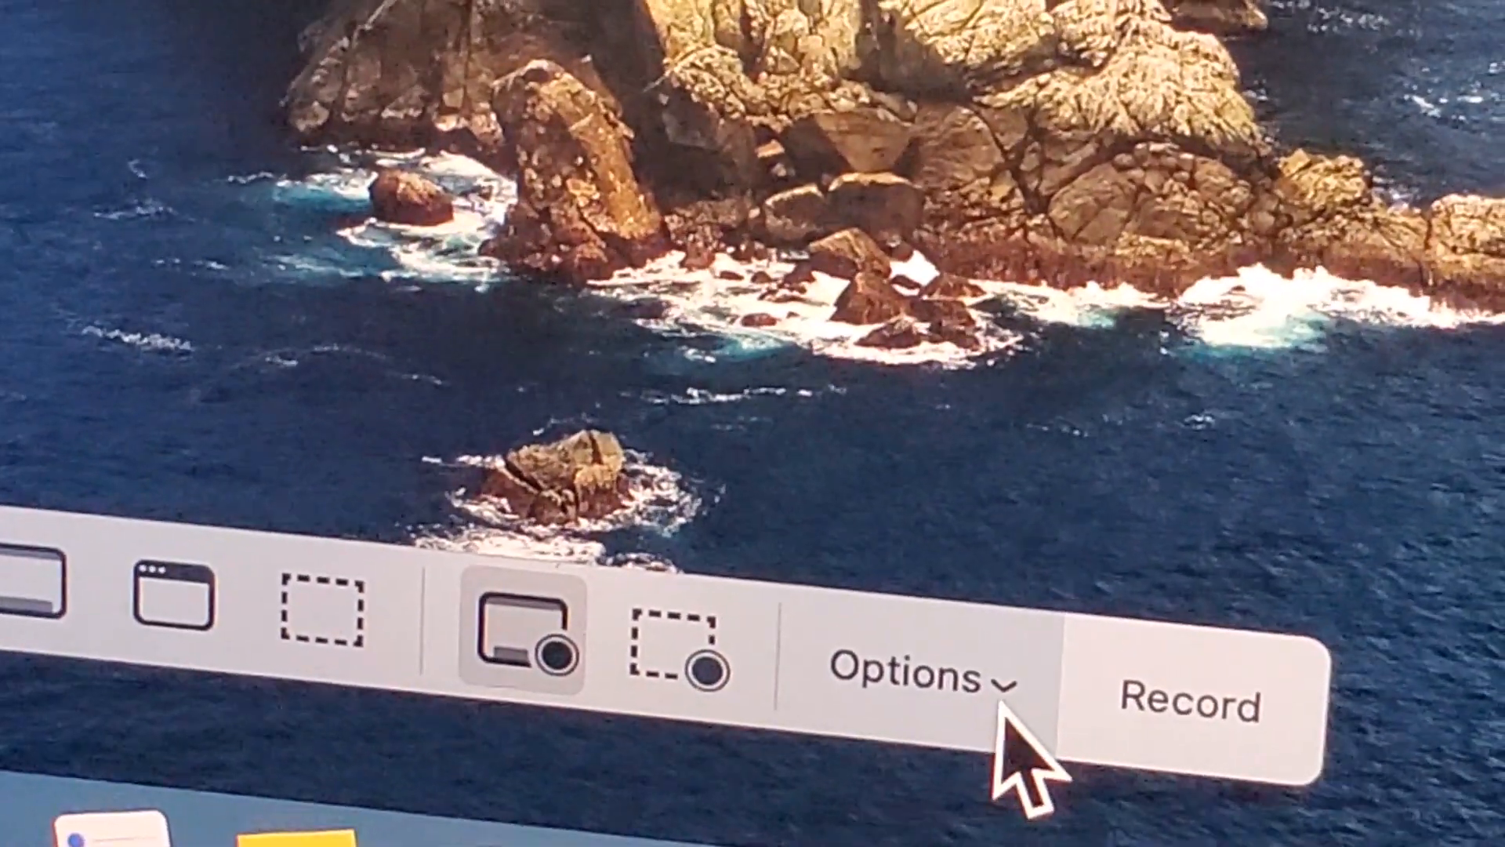
Open the screen recording Options list showing the MacBook Pro microphone and no timer.
click(921, 667)
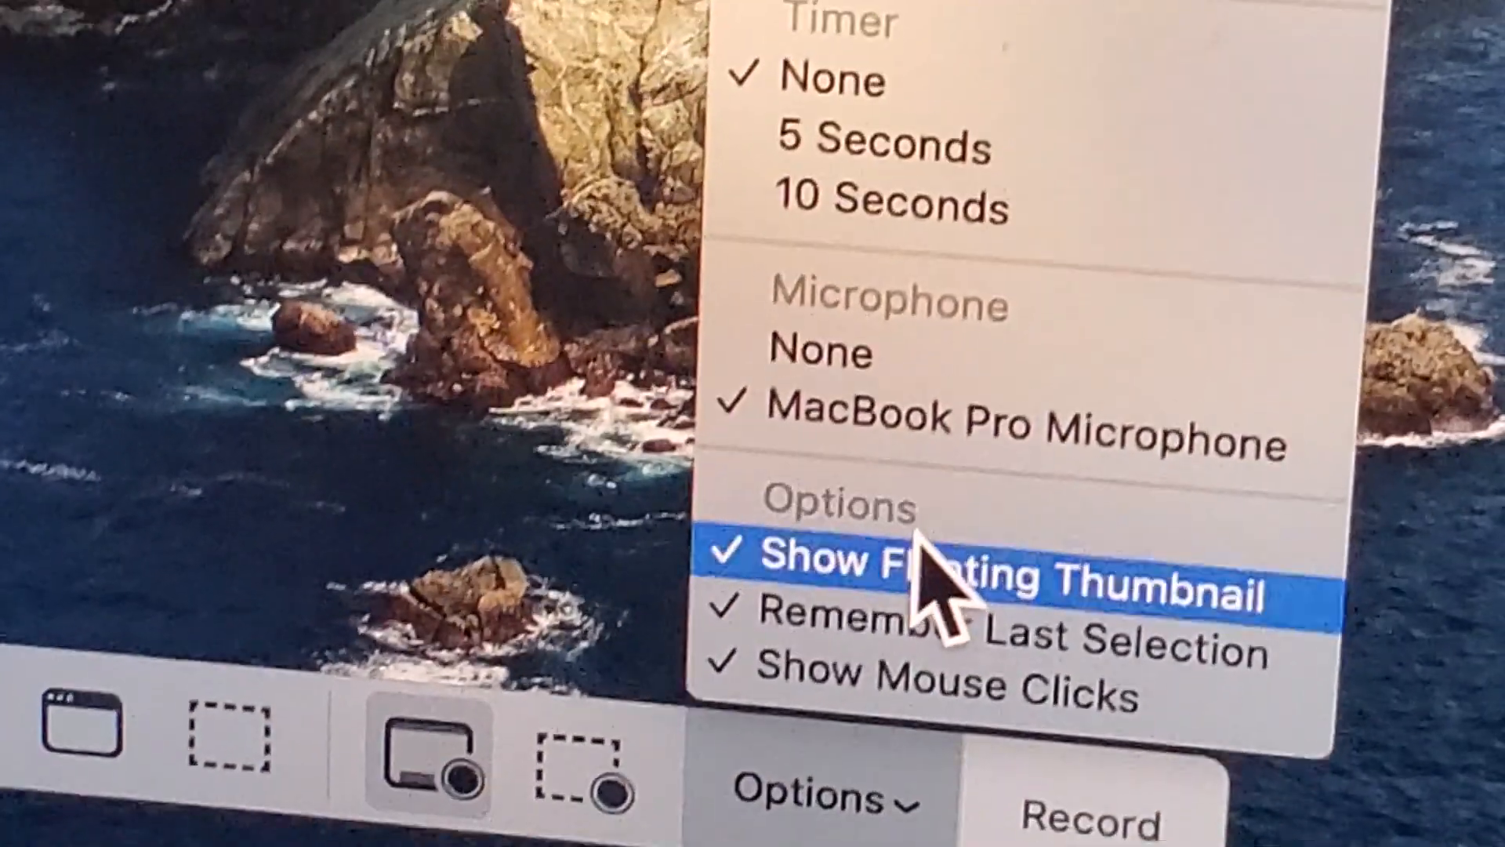